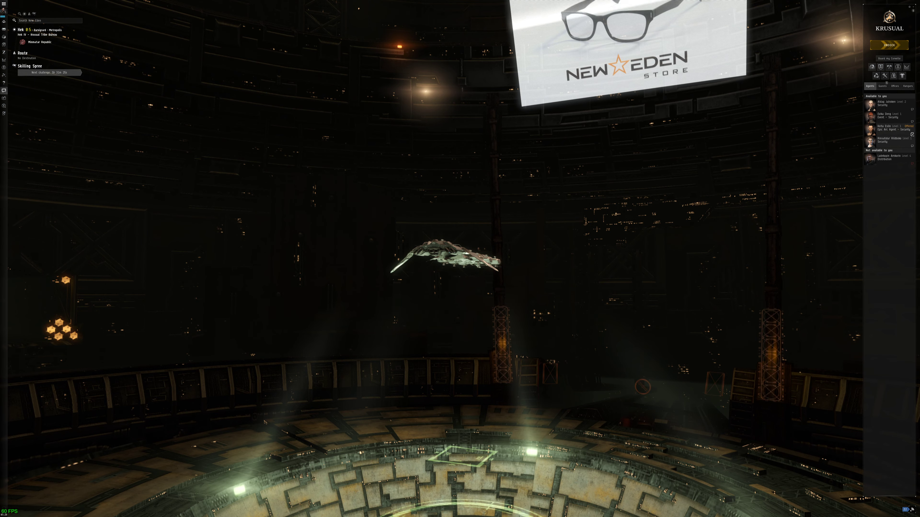
Start the conversation with the agent to take on the Marked for Death mission
{"action": "left_click", "coordinate": [912, 134]}
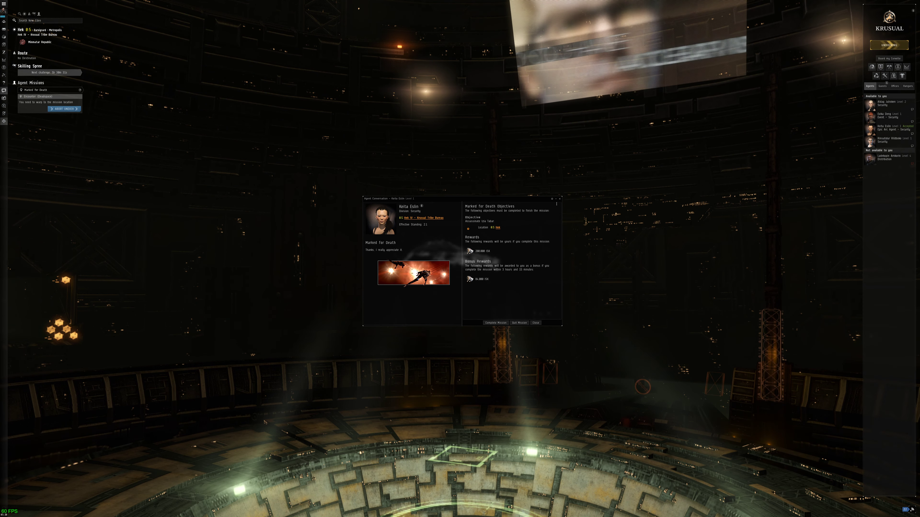
{"action": "left_click", "coordinate": [536, 323]}
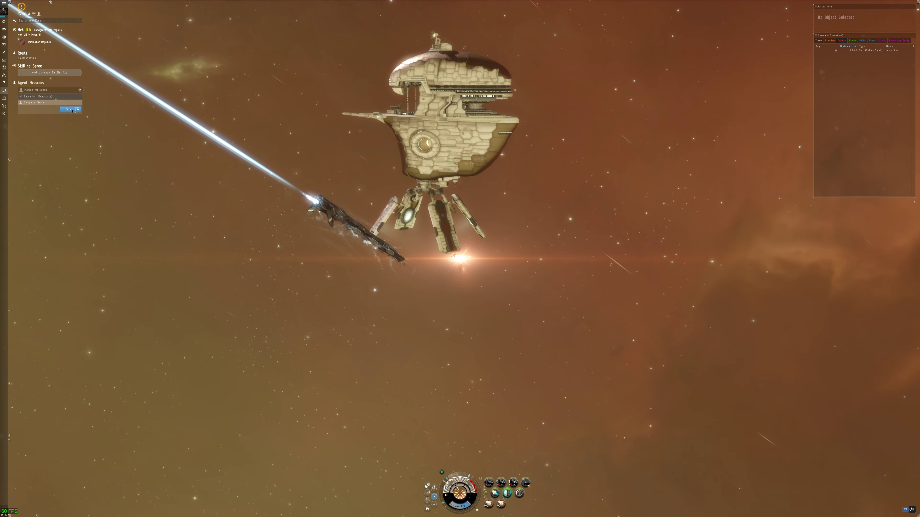
Dock at the nearby station with light missiles and antimatter charges in cargo
{"action": "left_click", "coordinate": [68, 110]}
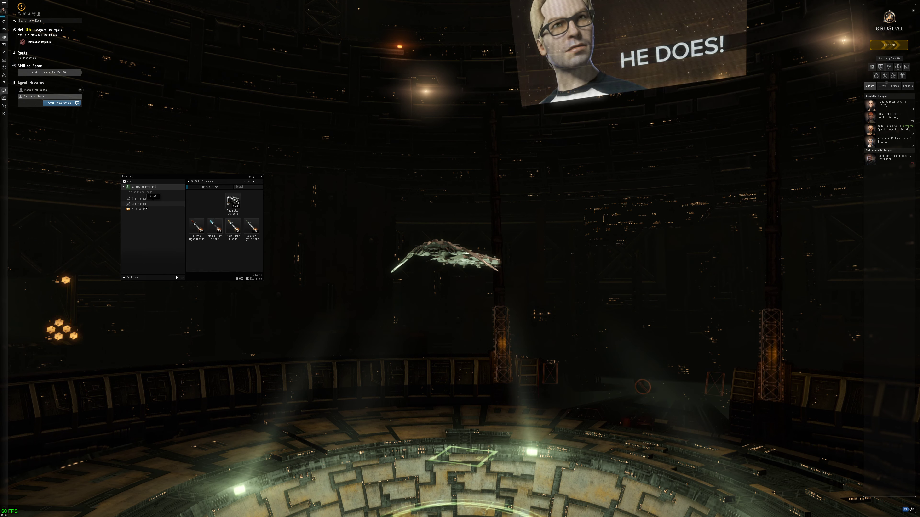
Put two Item Hangar items up for sale, showing their prices and total
{"action": "left_click", "coordinate": [138, 204]}
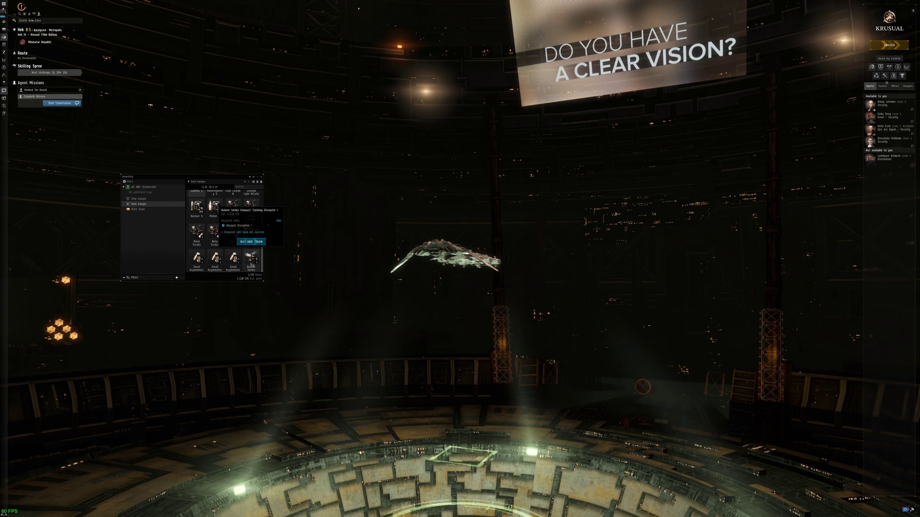
{"action": "right_click", "coordinate": [251, 257]}
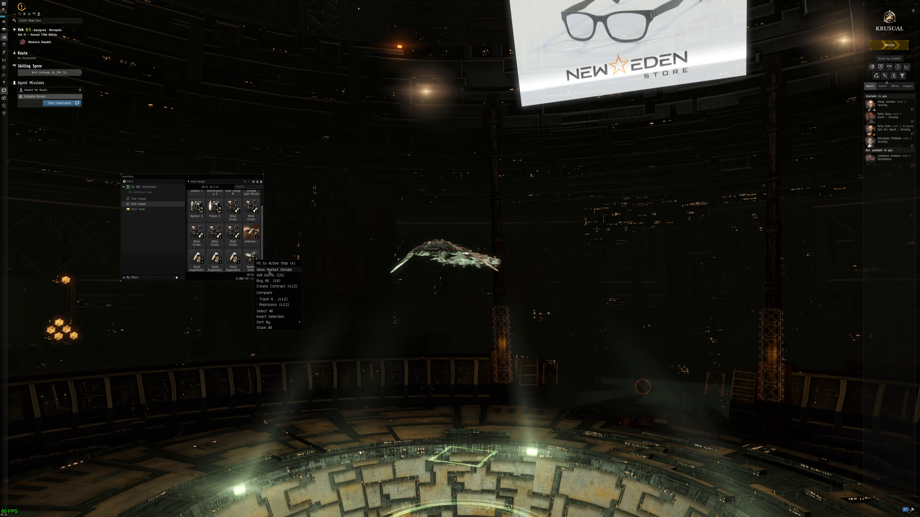
{"action": "left_click", "coordinate": [265, 275]}
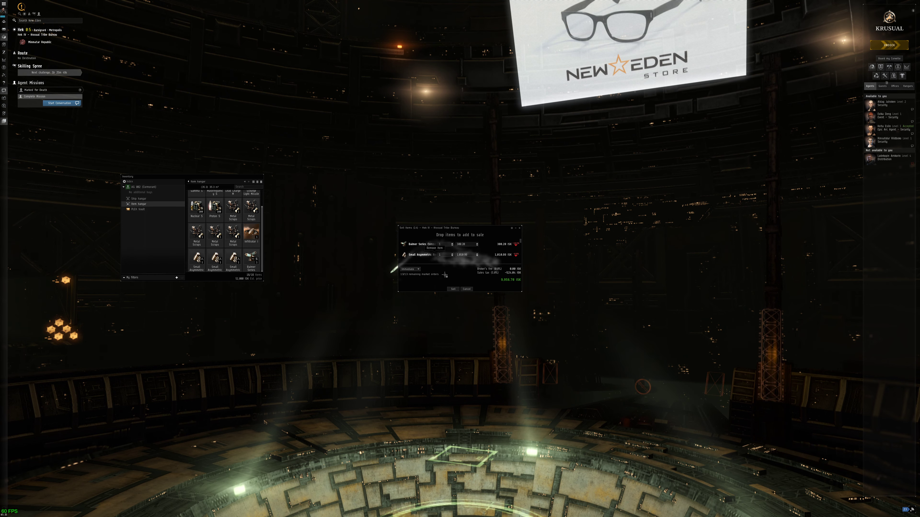
Sell the listed items, accepting the below-average price warning, and return to the Item Hangar
{"action": "left_click", "coordinate": [454, 289]}
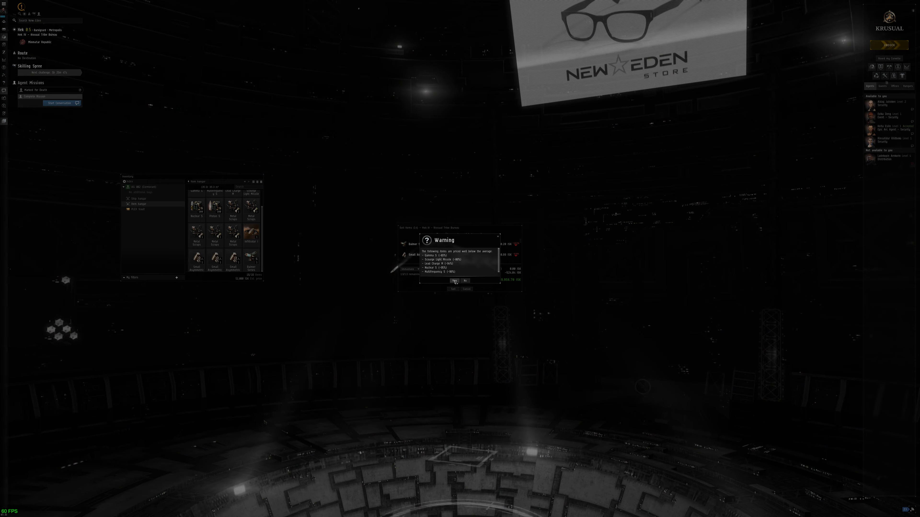
{"action": "left_click", "coordinate": [454, 281]}
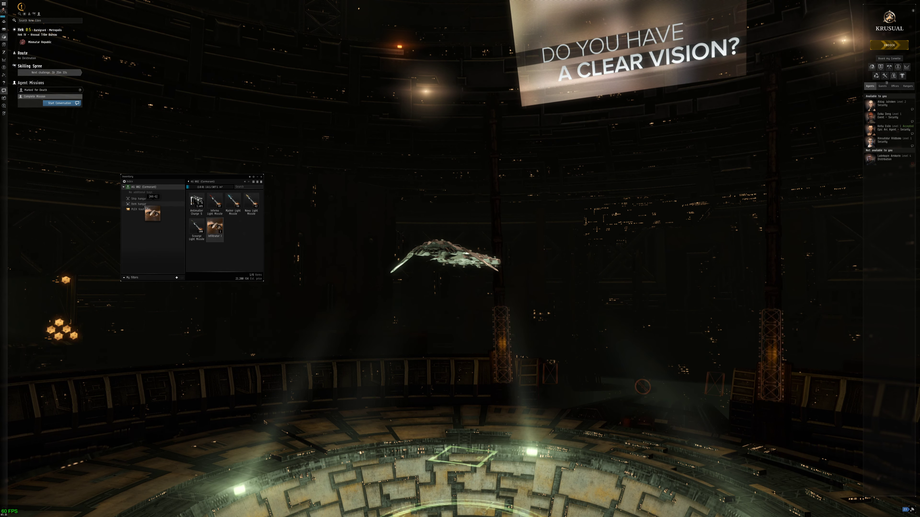
{"action": "left_click", "coordinate": [139, 204]}
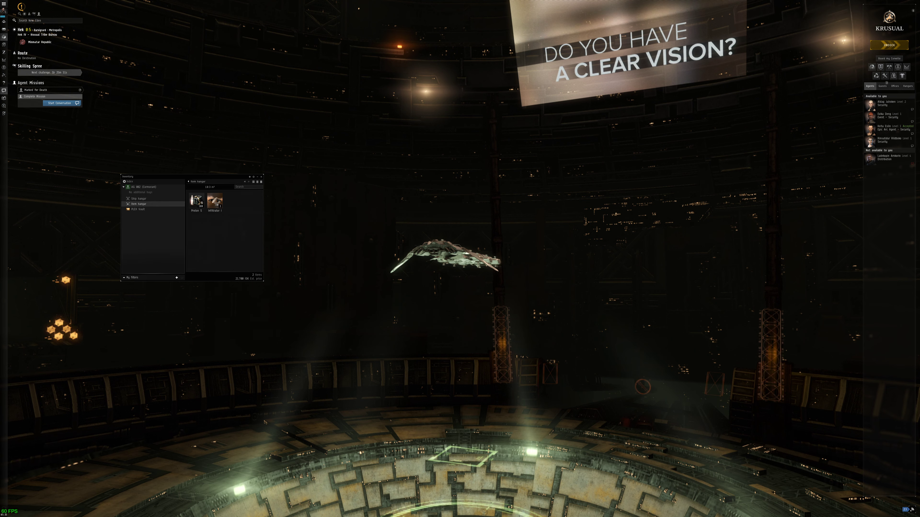
{"action": "right_click", "coordinate": [196, 201]}
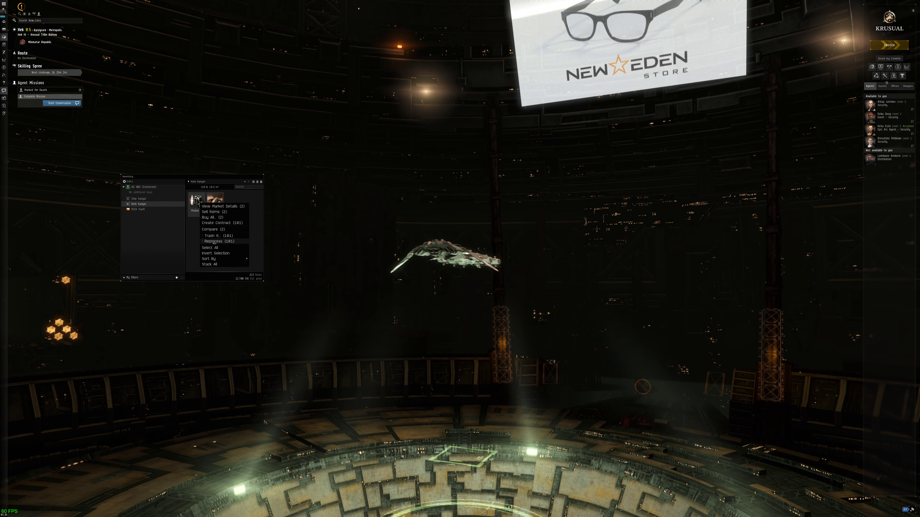
Reprocess the two remaining hangar items into minerals at the Reprocessing Plant
{"action": "left_click", "coordinate": [219, 241]}
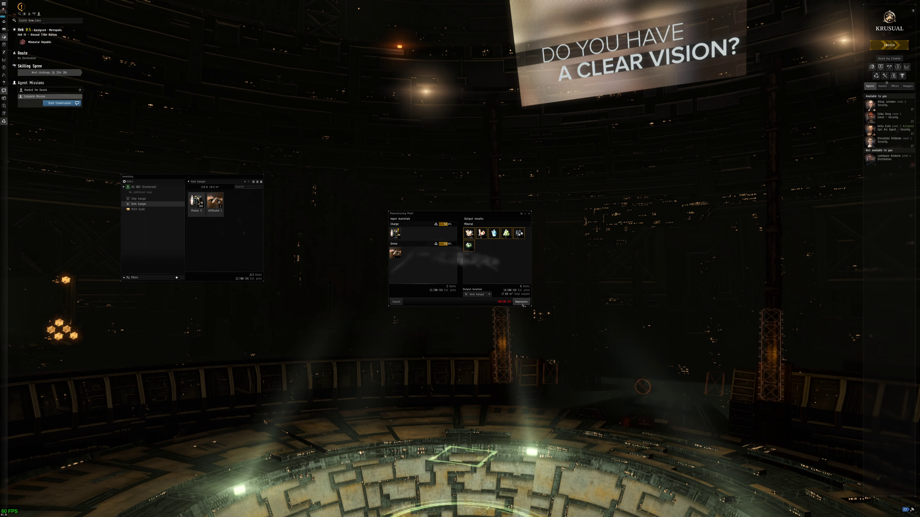
{"action": "left_click", "coordinate": [522, 302]}
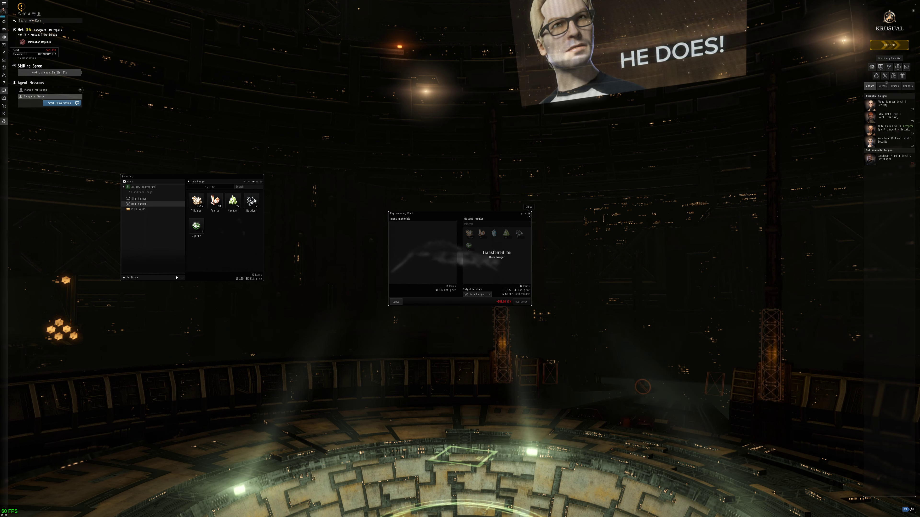
Sell the reprocessed minerals from the Item Hangar, leaving it empty
{"action": "left_click", "coordinate": [529, 213]}
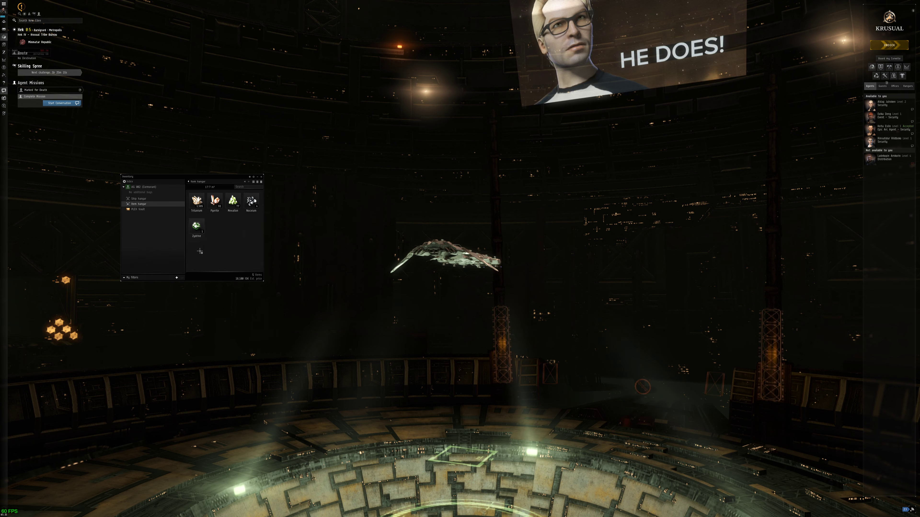
{"action": "right_click", "coordinate": [251, 200]}
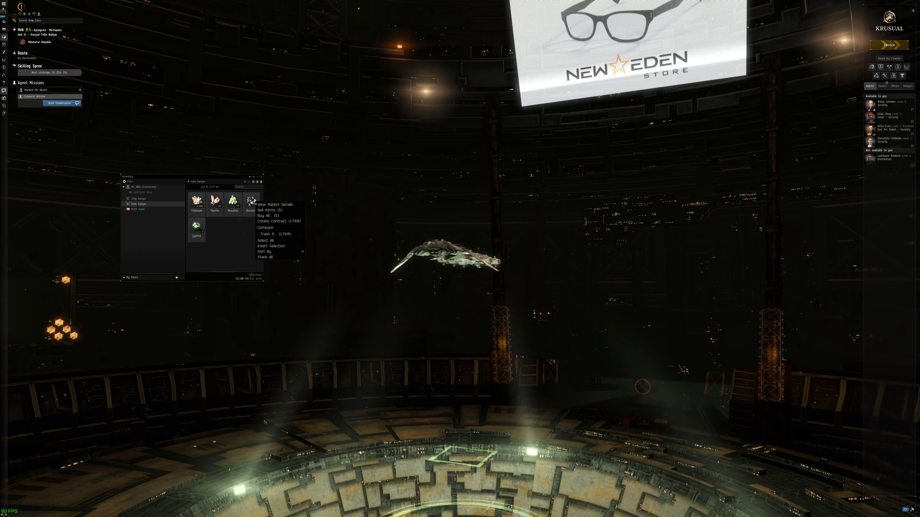
{"action": "left_click", "coordinate": [266, 210]}
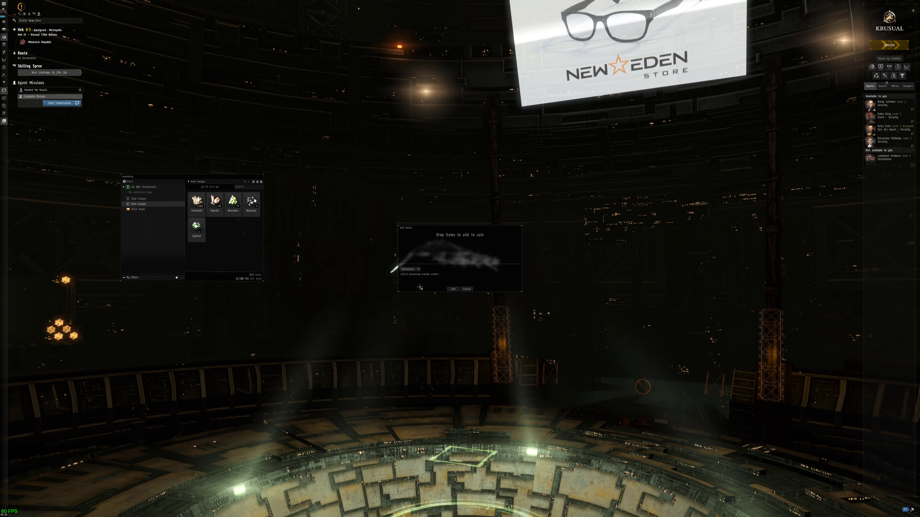
{"action": "left_click", "coordinate": [453, 290]}
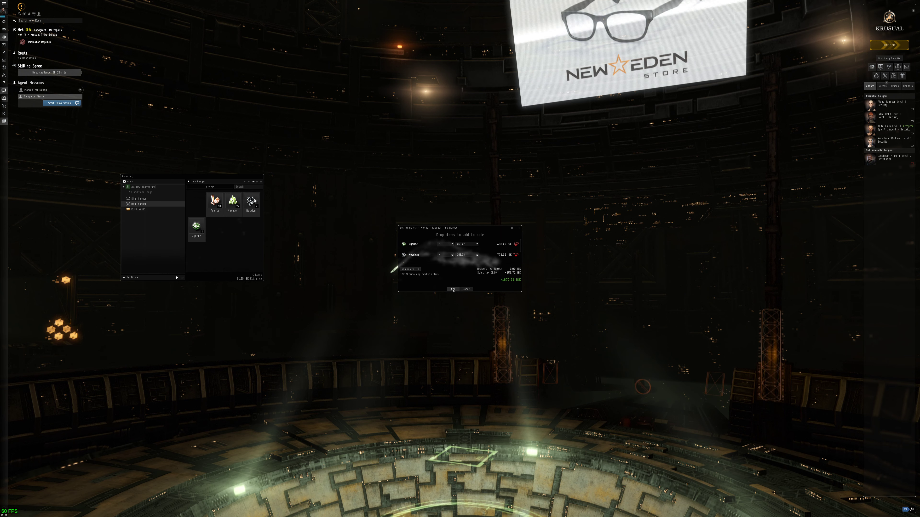
{"action": "left_click", "coordinate": [453, 289]}
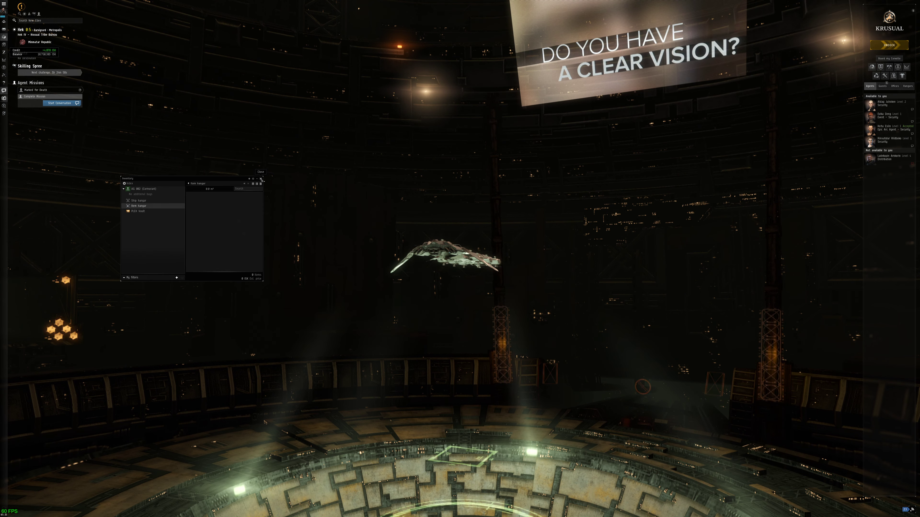
Hand in the Marked for Death mission to the agent, gaining a standings increase
{"action": "left_click", "coordinate": [262, 179]}
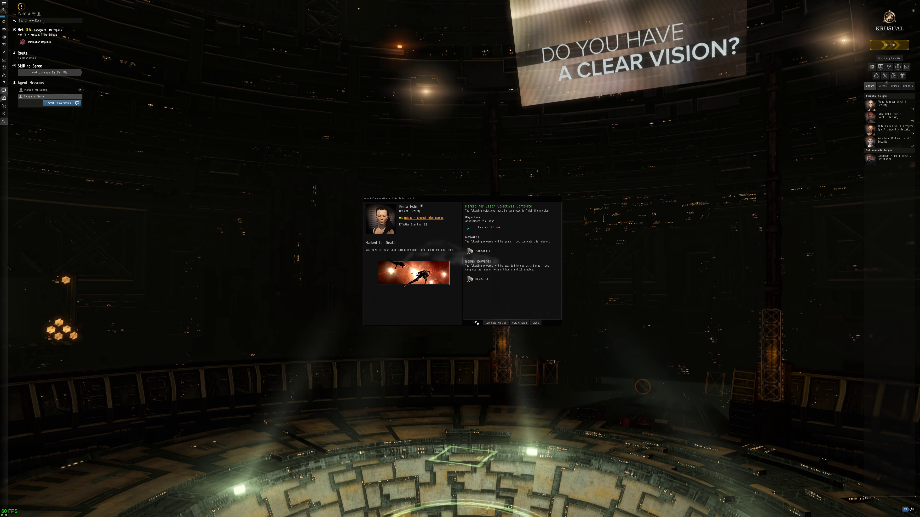
{"action": "left_click", "coordinate": [495, 322]}
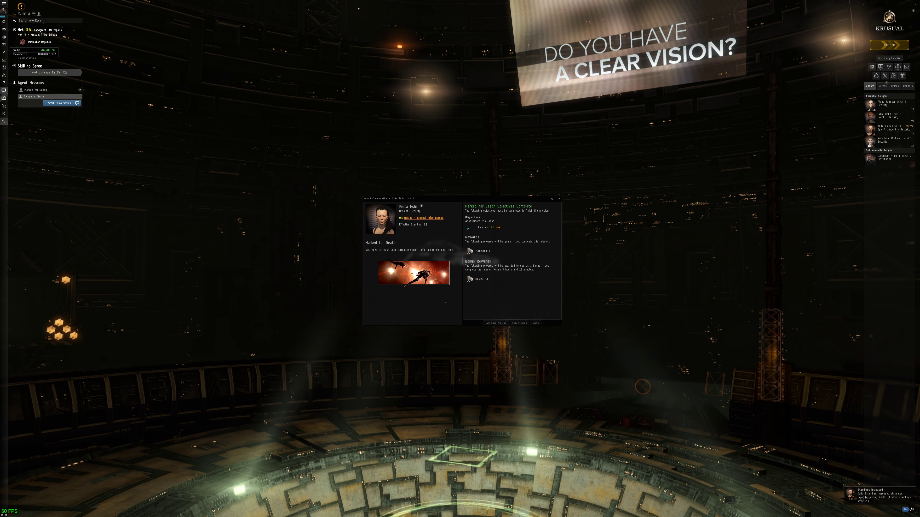
Request the agent's next mission and accept Thwarting the Succession
{"action": "left_click", "coordinate": [495, 323]}
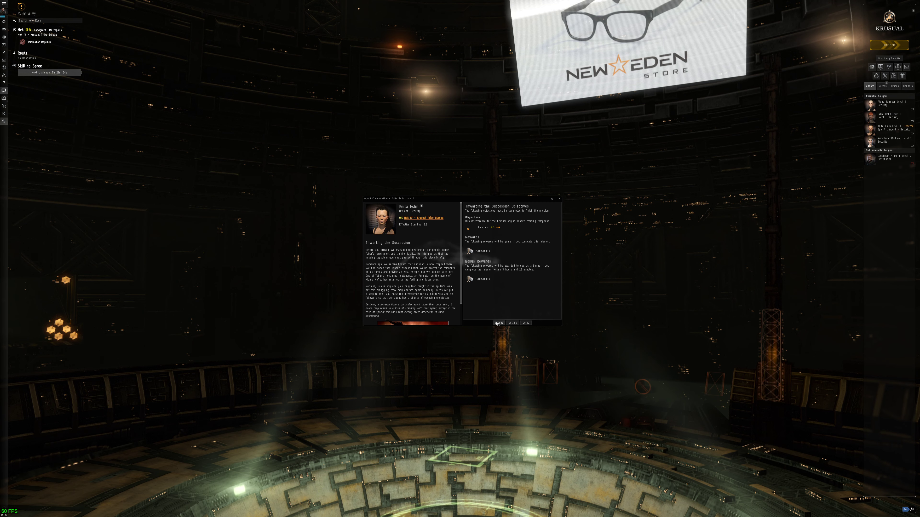
{"action": "left_click", "coordinate": [499, 323]}
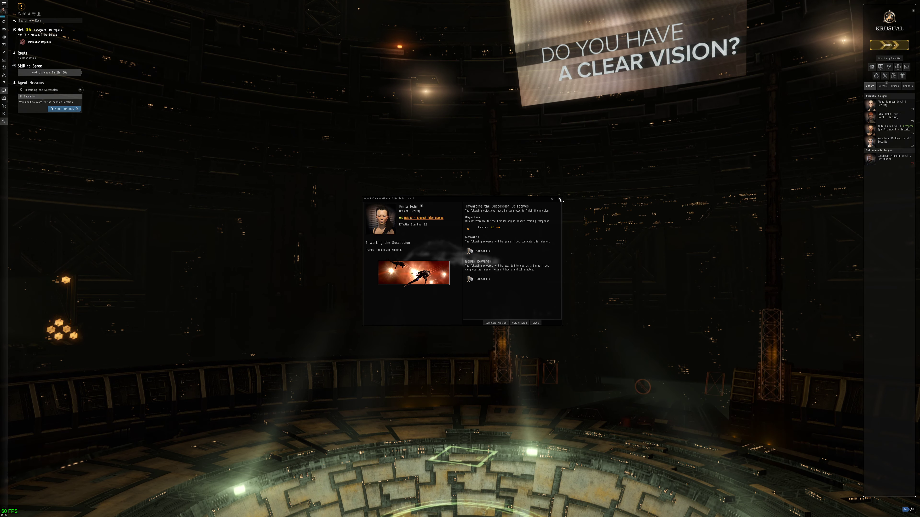
Undock from the station and head toward the Thwarting the Succession location
{"action": "left_click", "coordinate": [536, 323]}
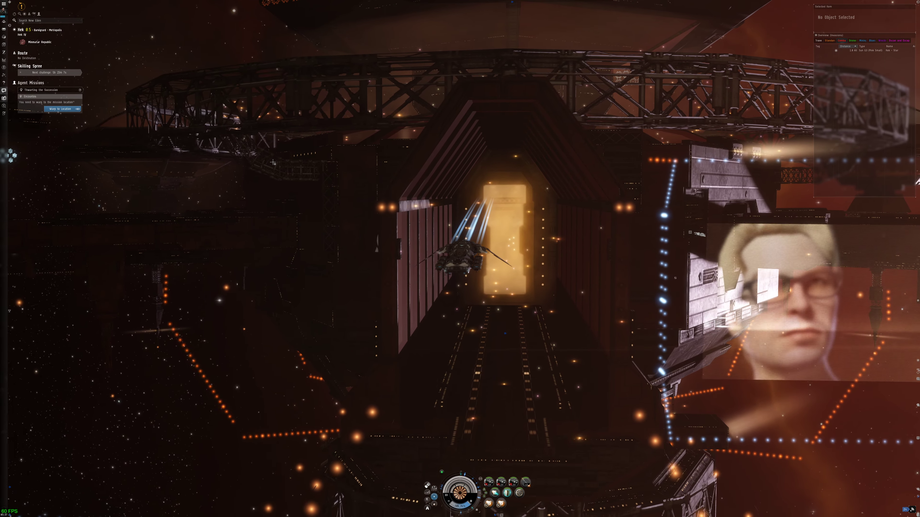
{"action": "left_click", "coordinate": [59, 108]}
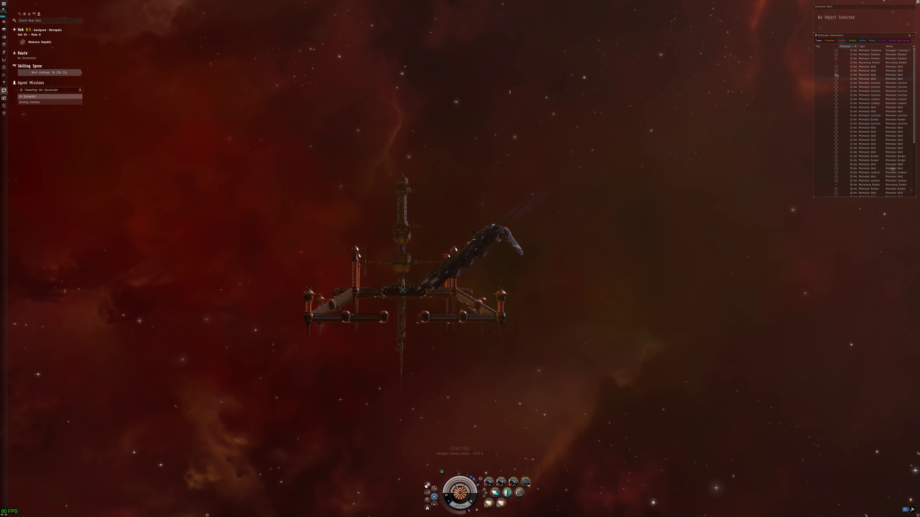
{"action": "left_click", "coordinate": [877, 62]}
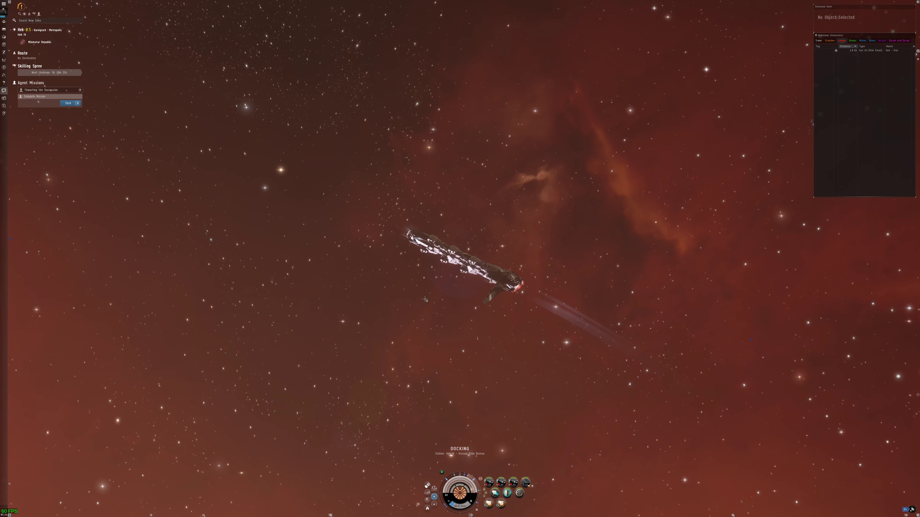
Dock at the Ammatar station reached from the bookmarked location
{"action": "left_click", "coordinate": [68, 102]}
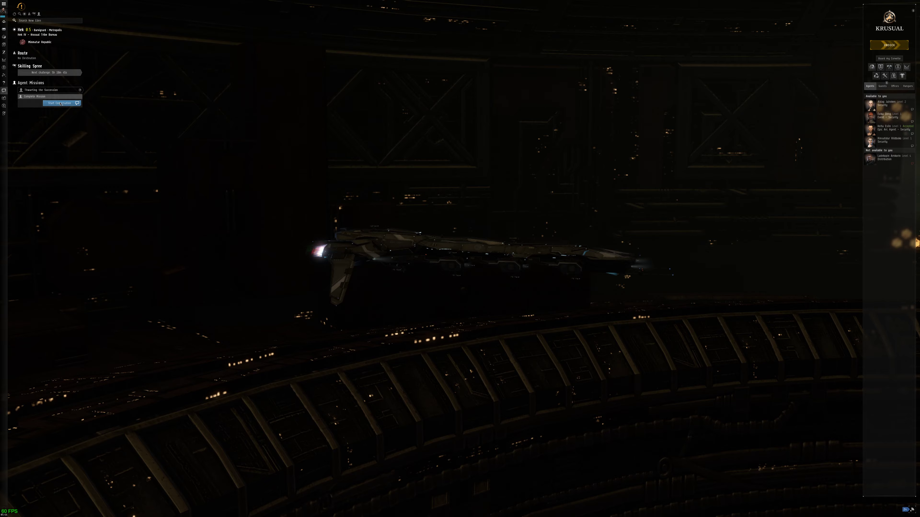
Start the conversation with the mission agent at the Krusual station
{"action": "left_click", "coordinate": [59, 103]}
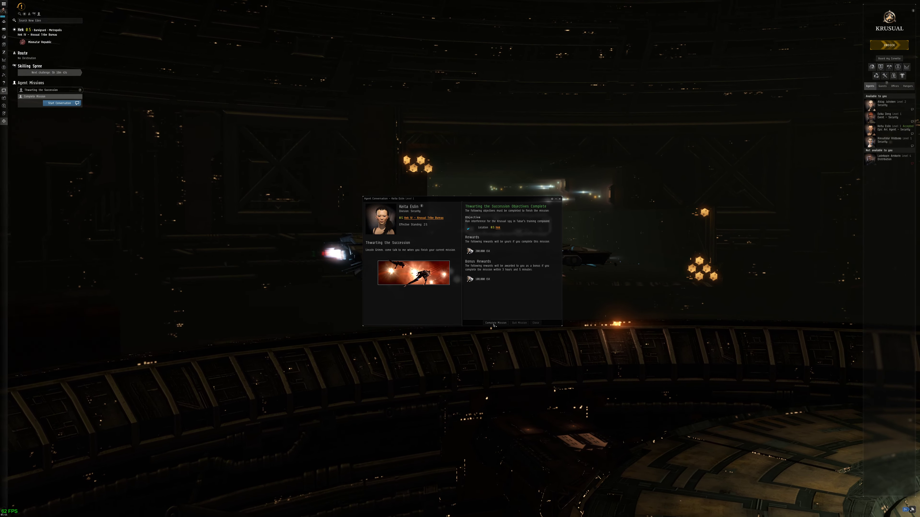
Hand in Thwarting the Successors, request the next mission and accept Certificate of Death
{"action": "left_click", "coordinate": [495, 323]}
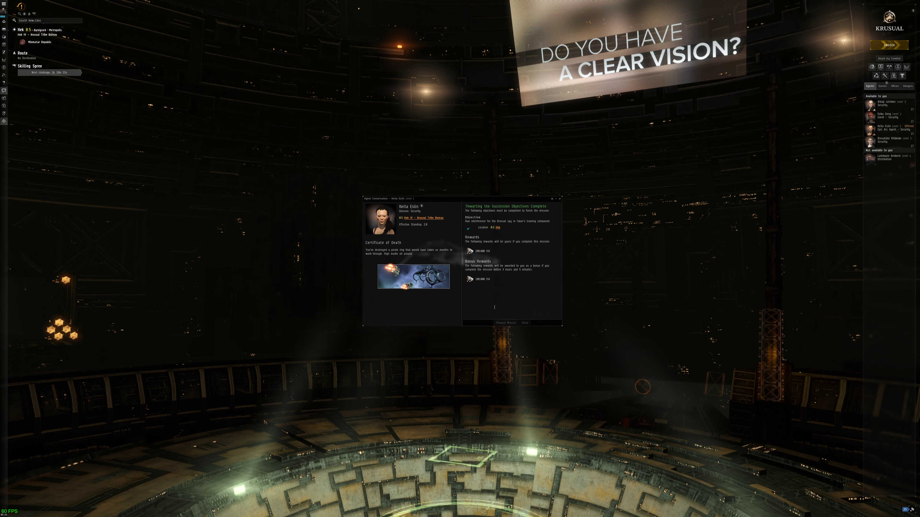
{"action": "left_click", "coordinate": [506, 323]}
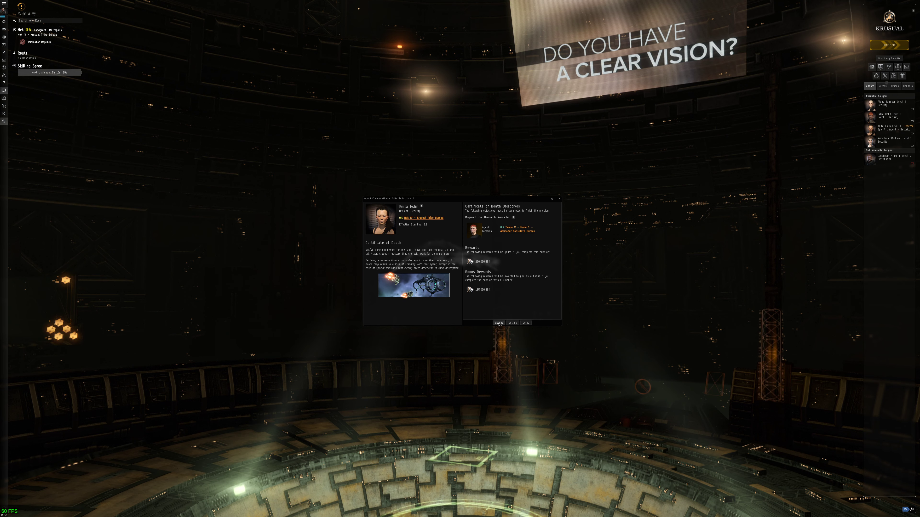
{"action": "left_click", "coordinate": [499, 323]}
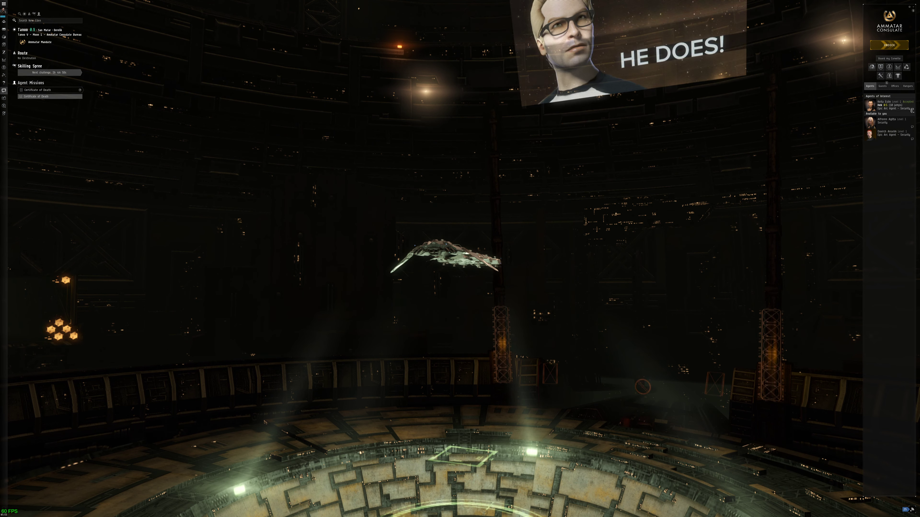
Start a conversation with the local agent offering A Matter of Decorum
{"action": "left_click", "coordinate": [36, 96]}
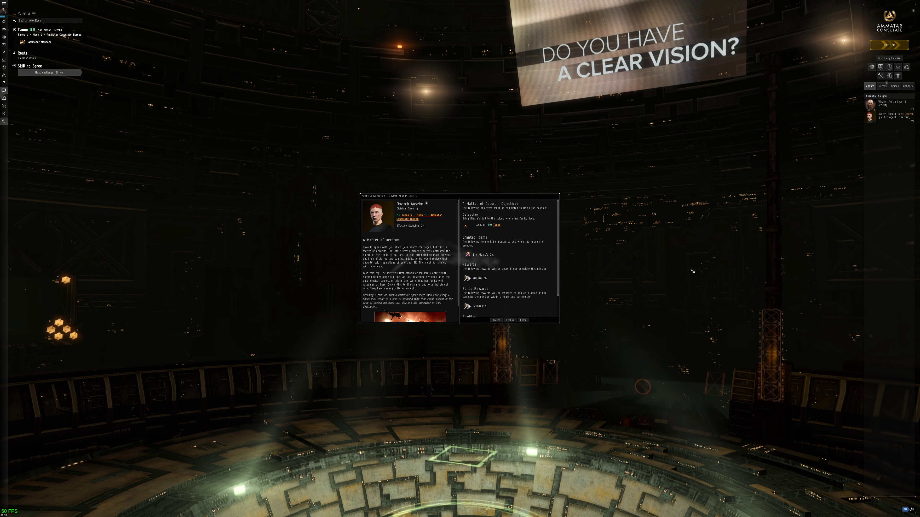
{"action": "mouse_move", "coordinate": [683, 275]}
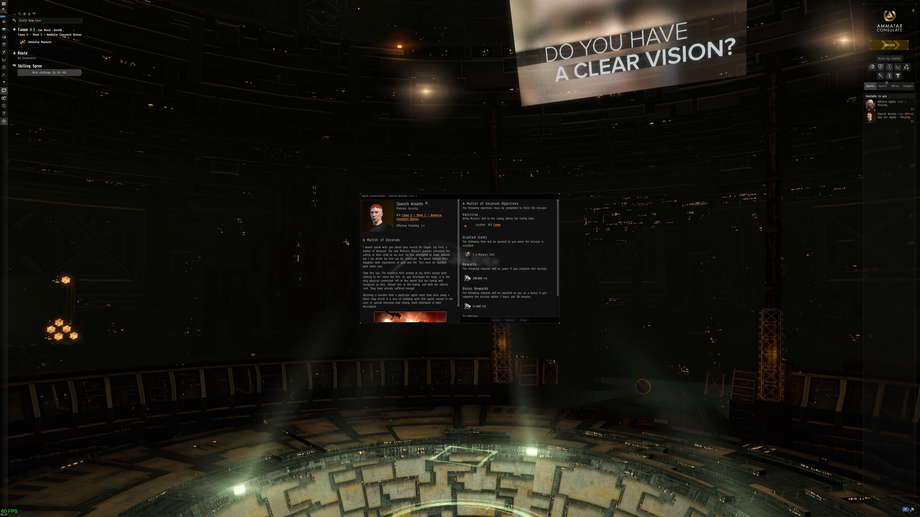
Accept A Matter of Decorum, attempt to complete it and dismiss the cannot-complete warning
{"action": "left_click", "coordinate": [497, 320]}
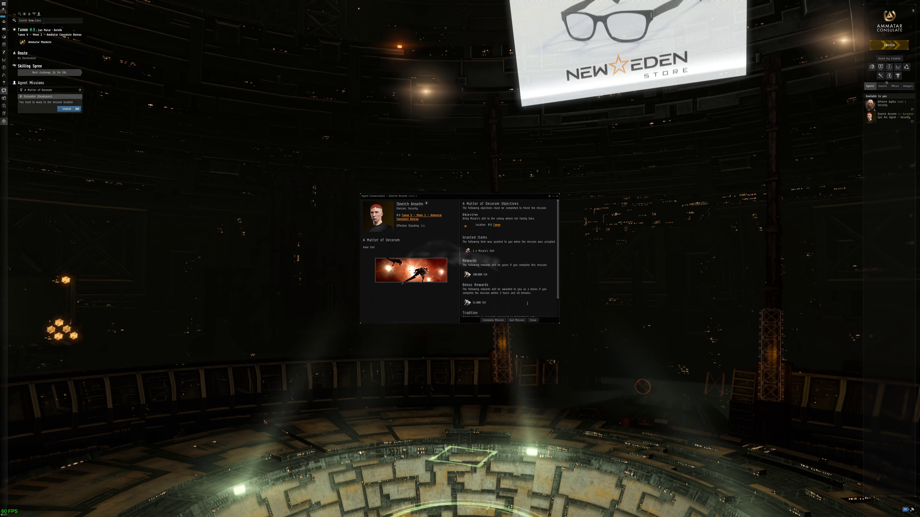
{"action": "left_click", "coordinate": [493, 320]}
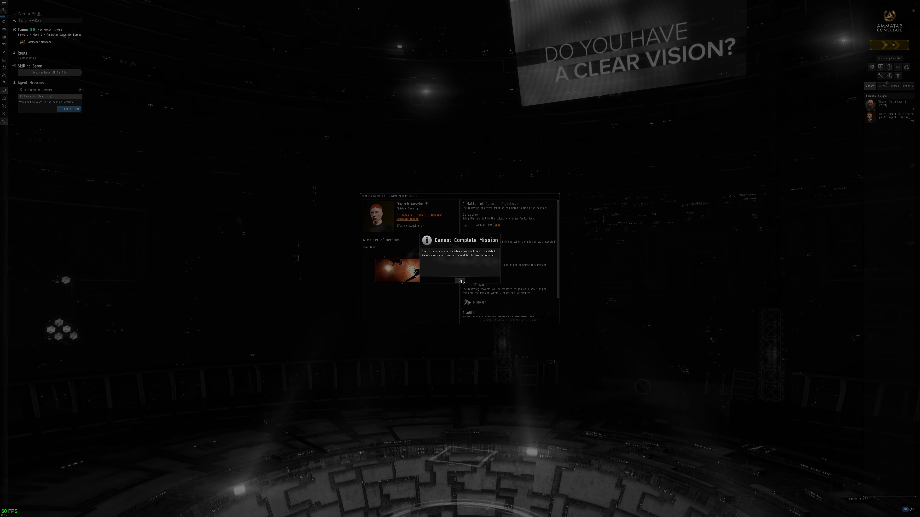
{"action": "left_click", "coordinate": [460, 281]}
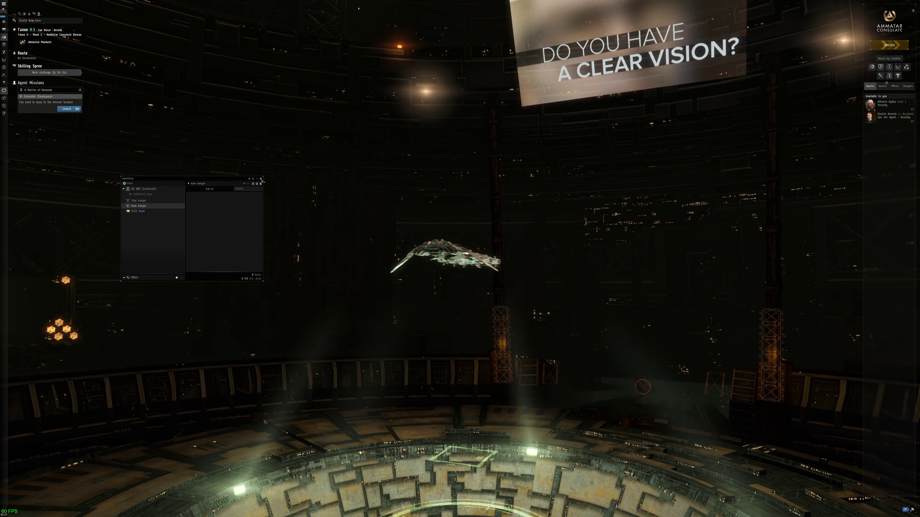
Undock the ship from the station into open space
{"action": "left_click", "coordinate": [260, 179]}
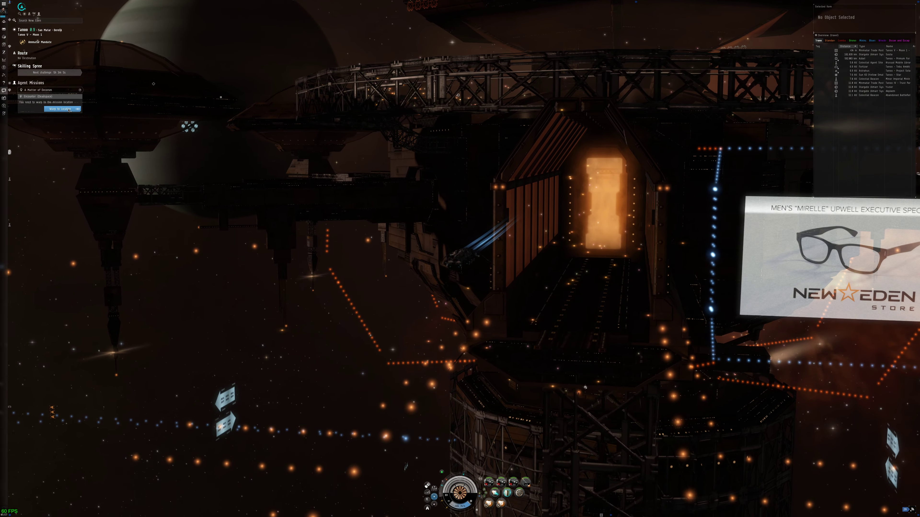
Warp the ship to the mission location beside the Mizuta Family Vessel
{"action": "left_click", "coordinate": [59, 109]}
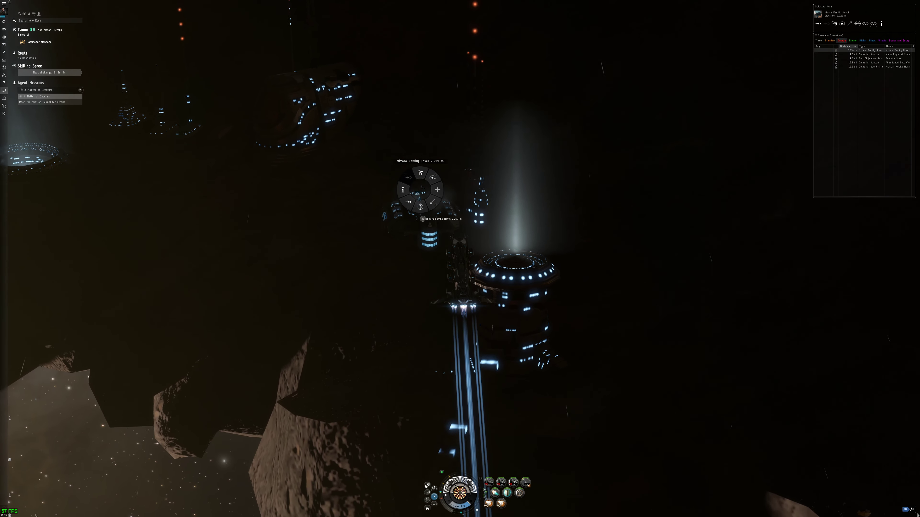
Warp the ship back toward the saved station location near the moon
{"action": "left_click", "coordinate": [420, 177]}
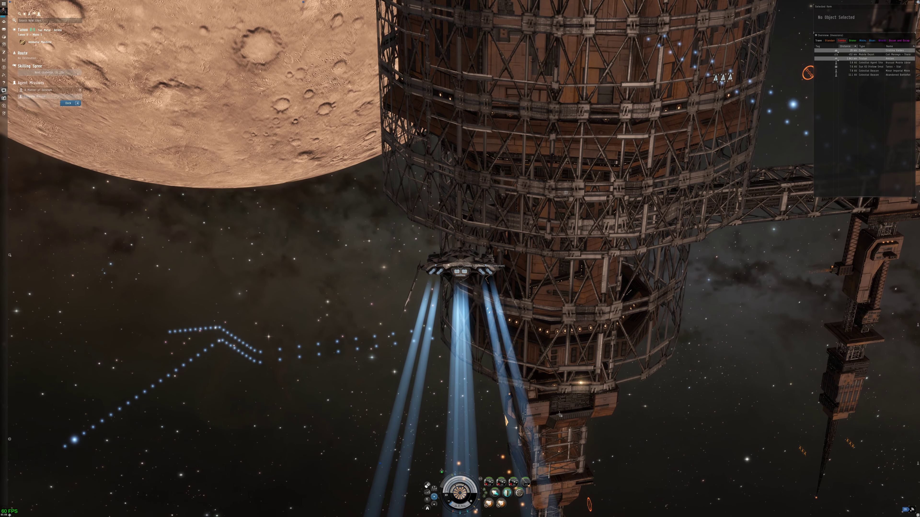
Dock the ship at the Ammatar Consulate station
{"action": "left_click", "coordinate": [68, 103]}
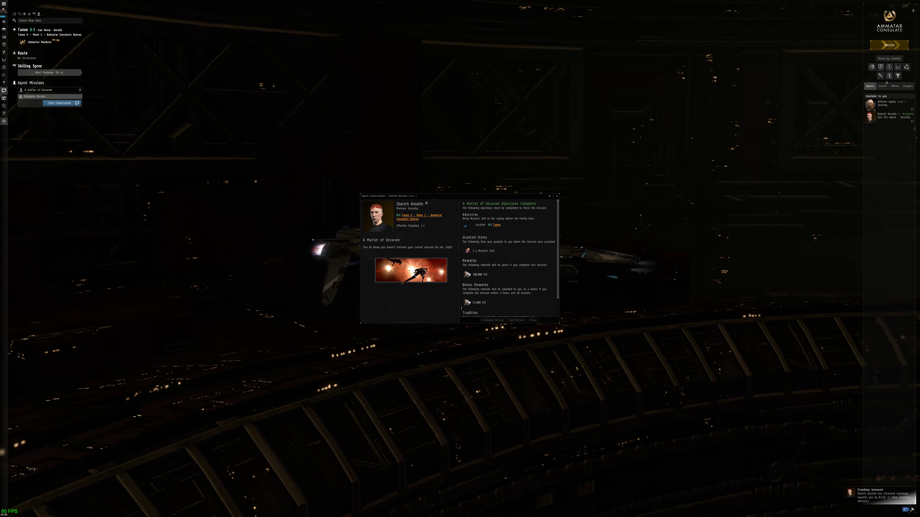
Hand in A Matter of Decorum, set Doctor Canius's location as destination and accept New Friends
{"action": "left_click", "coordinate": [493, 320]}
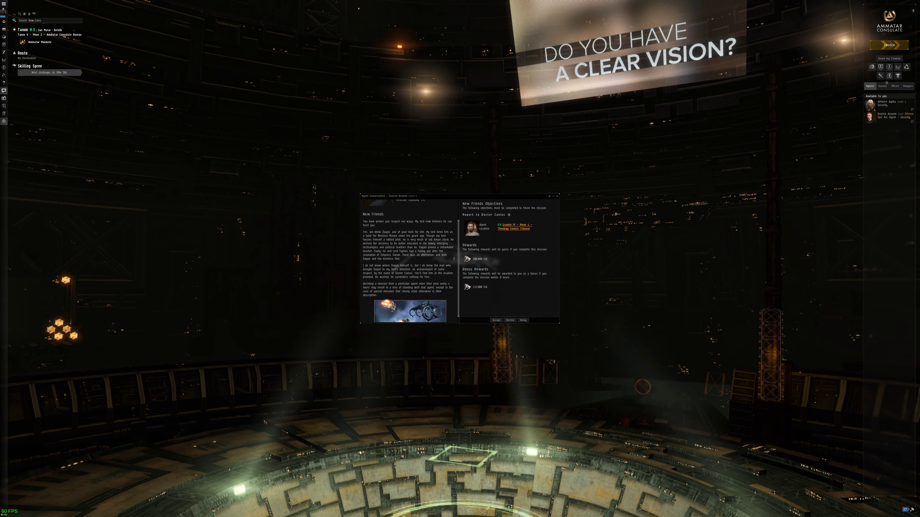
{"action": "right_click", "coordinate": [515, 227]}
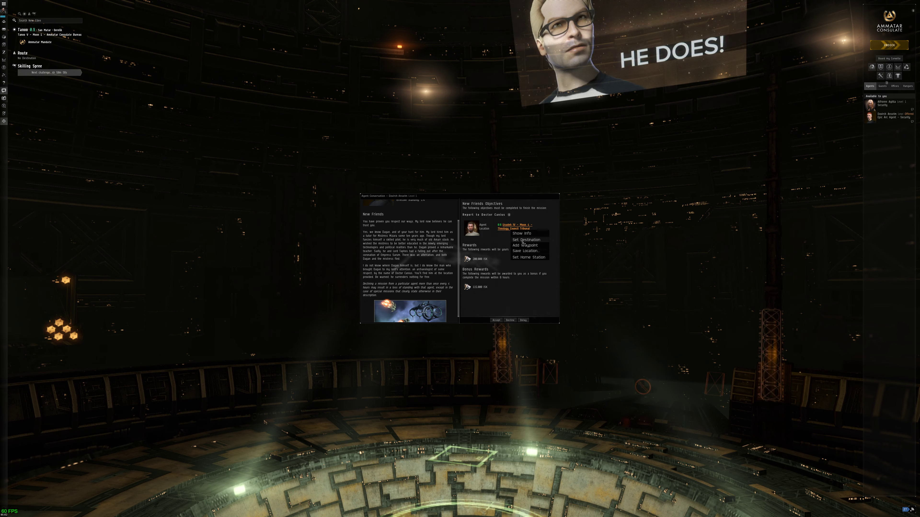
{"action": "left_click", "coordinate": [526, 240]}
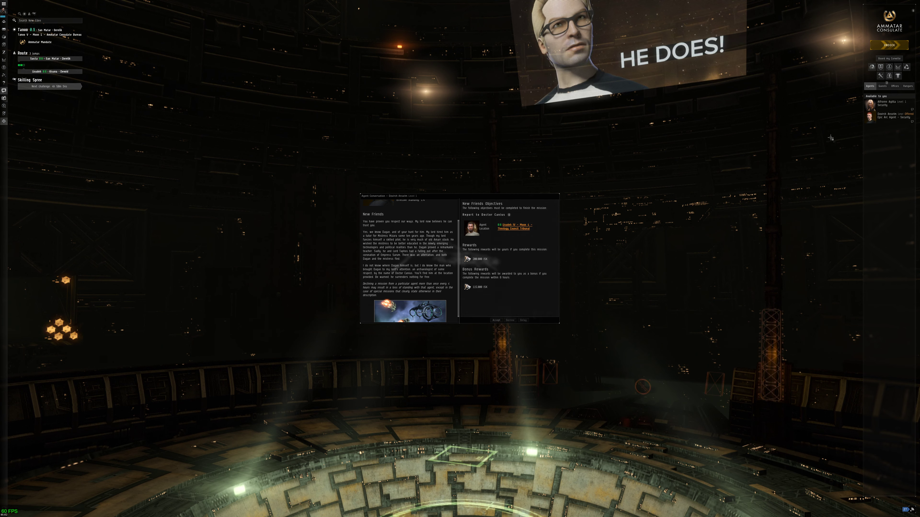
{"action": "left_click", "coordinate": [497, 320]}
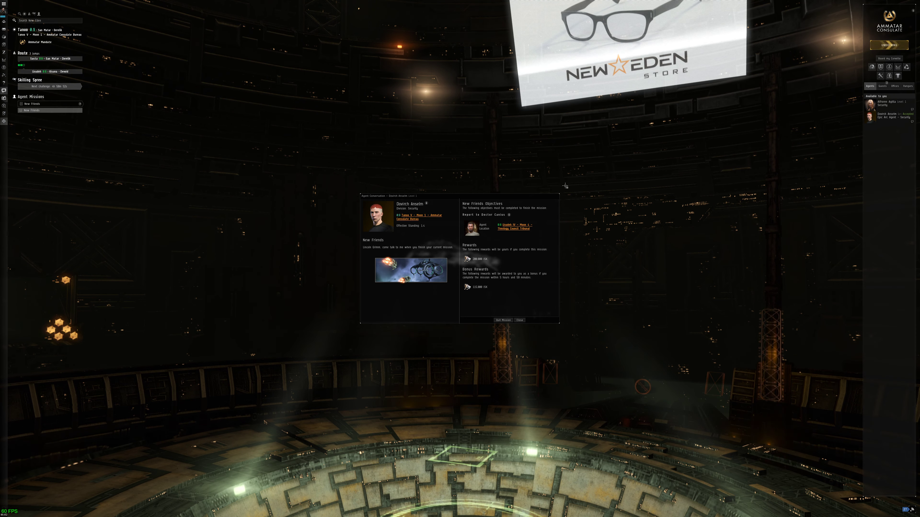
Undock from the station with the New Friends mission tracked
{"action": "left_click", "coordinate": [519, 320]}
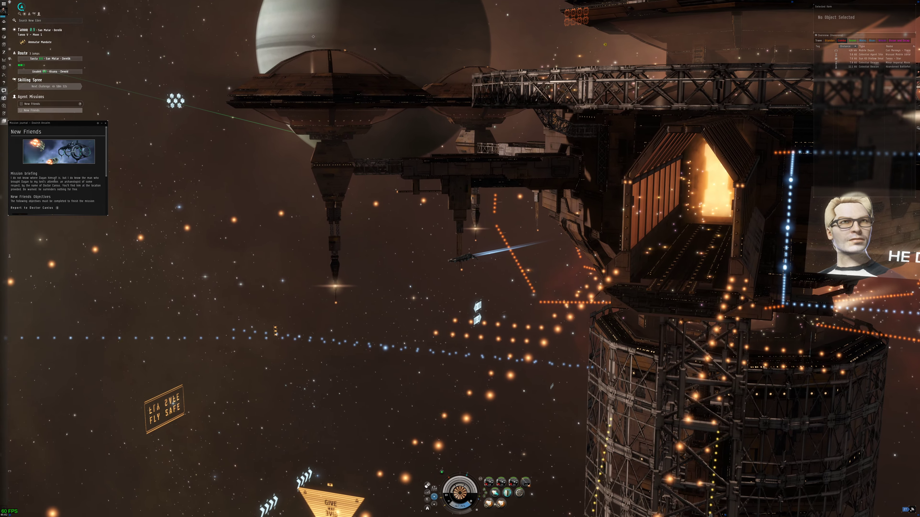
Bring up Save Location for Doctor Canius's station from the mission journal link
{"action": "right_click", "coordinate": [54, 192]}
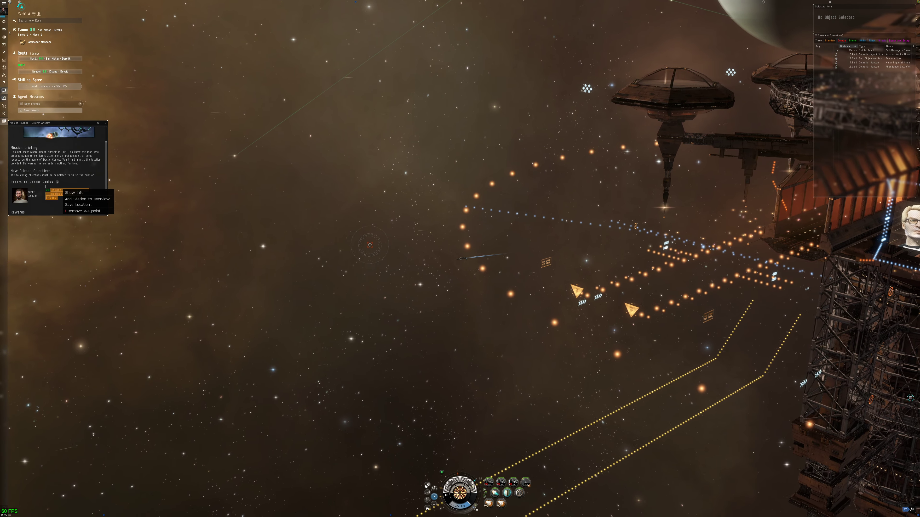
{"action": "left_click", "coordinate": [73, 192]}
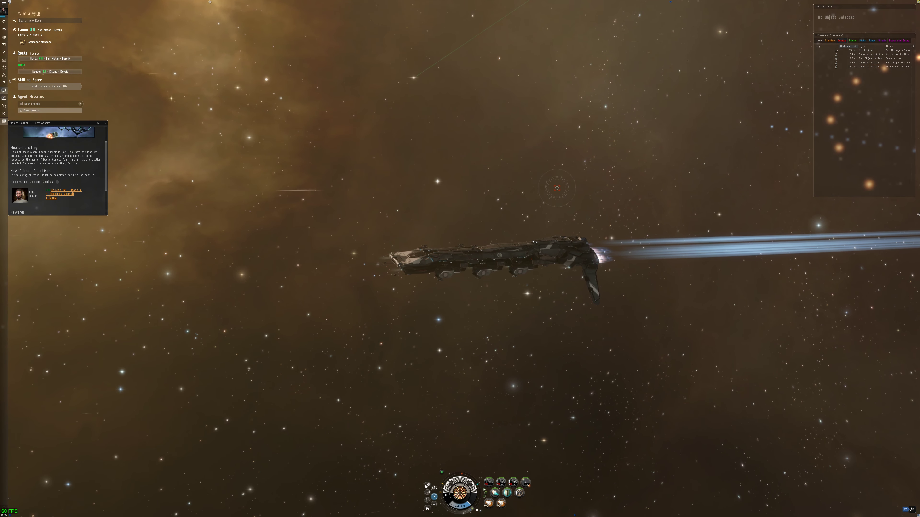
{"action": "right_click", "coordinate": [58, 194]}
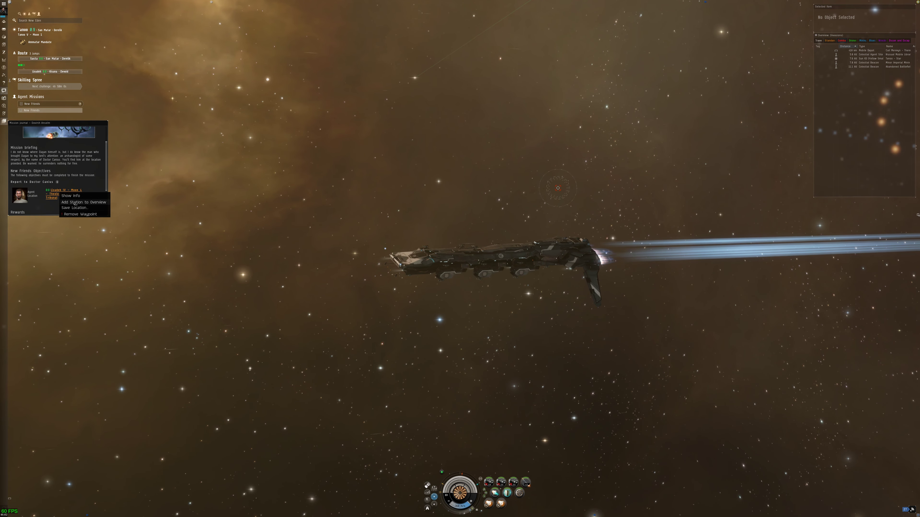
{"action": "left_click", "coordinate": [75, 207]}
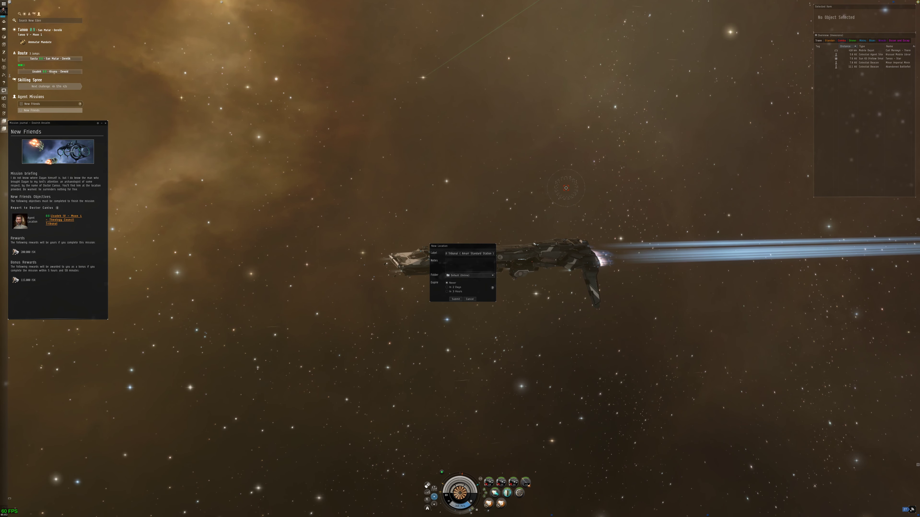
Show the Theology Council Tribunal station's info from the mission location link
{"action": "right_click", "coordinate": [57, 219]}
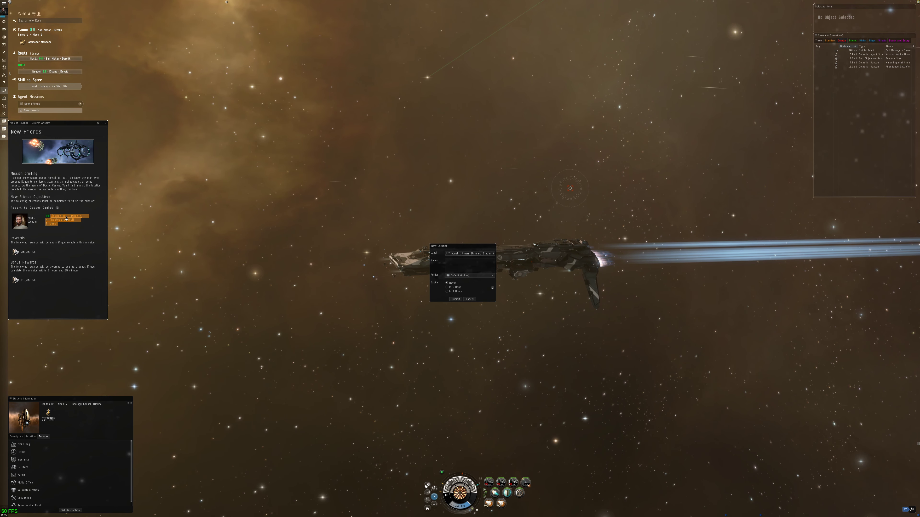
{"action": "right_click", "coordinate": [66, 219]}
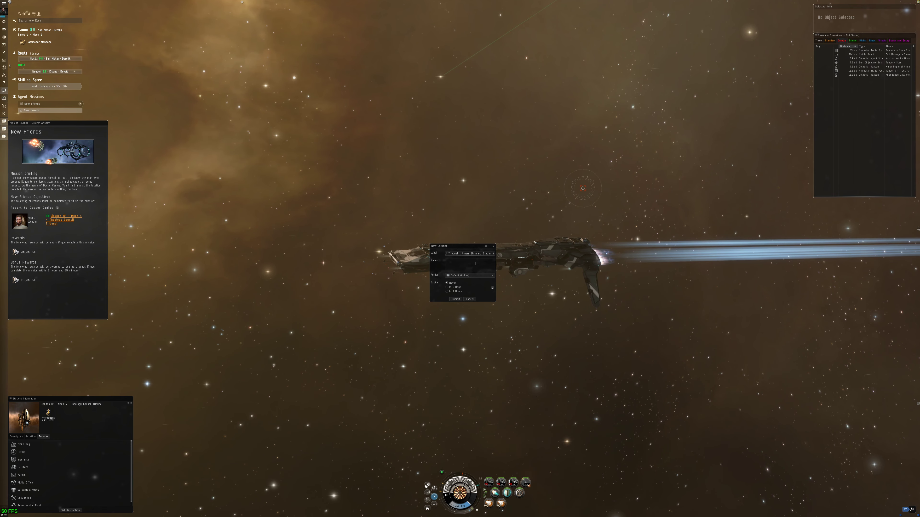
Submit the New Location bookmark and let the ship approach the Ammatar Consulate station
{"action": "left_click", "coordinate": [455, 299]}
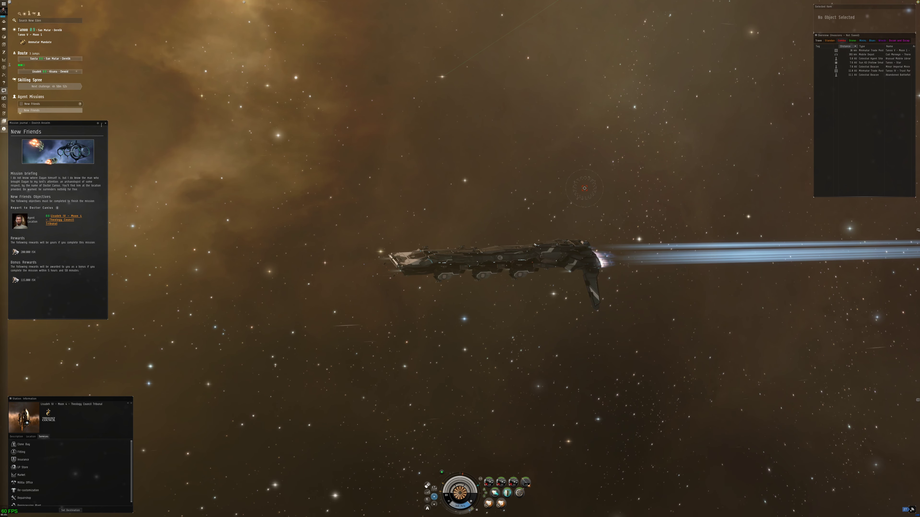
{"action": "left_click", "coordinate": [106, 123]}
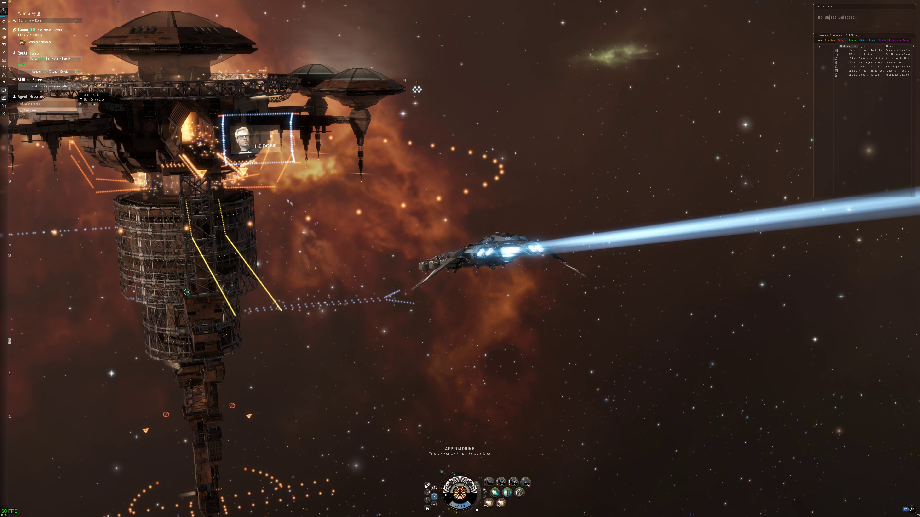
{"action": "left_click", "coordinate": [94, 99]}
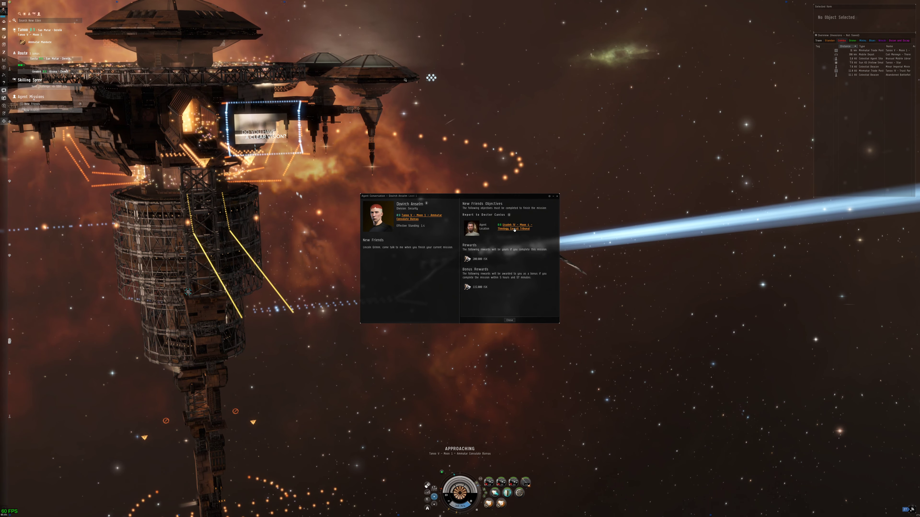
Save Doctor Canius's station again as a personal location and submit it
{"action": "right_click", "coordinate": [515, 228]}
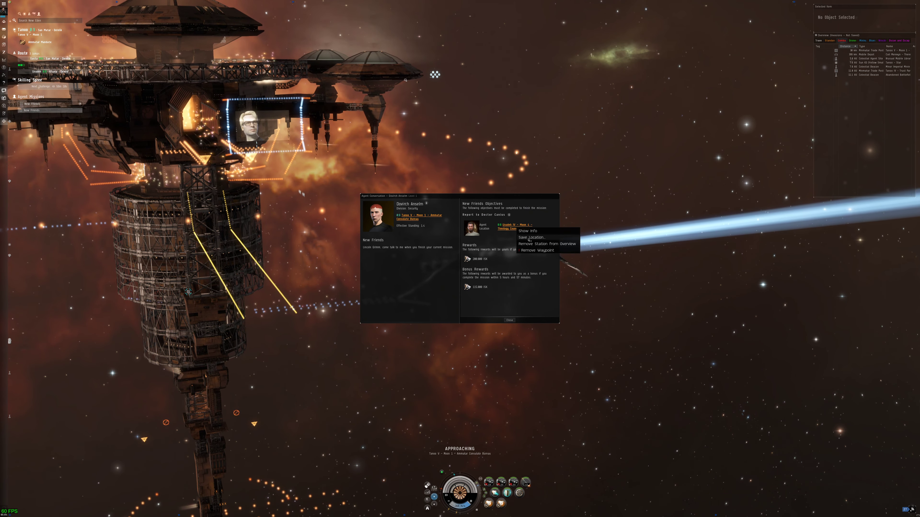
{"action": "left_click", "coordinate": [531, 237]}
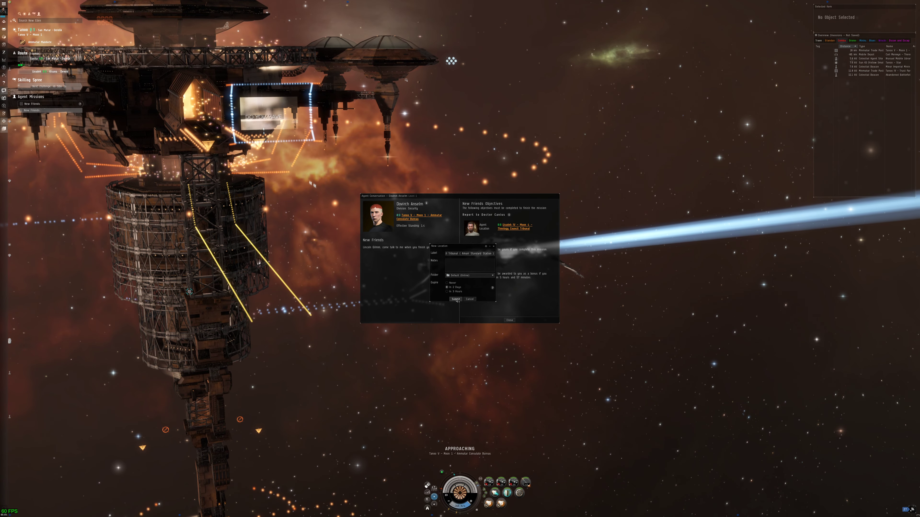
{"action": "left_click", "coordinate": [456, 299]}
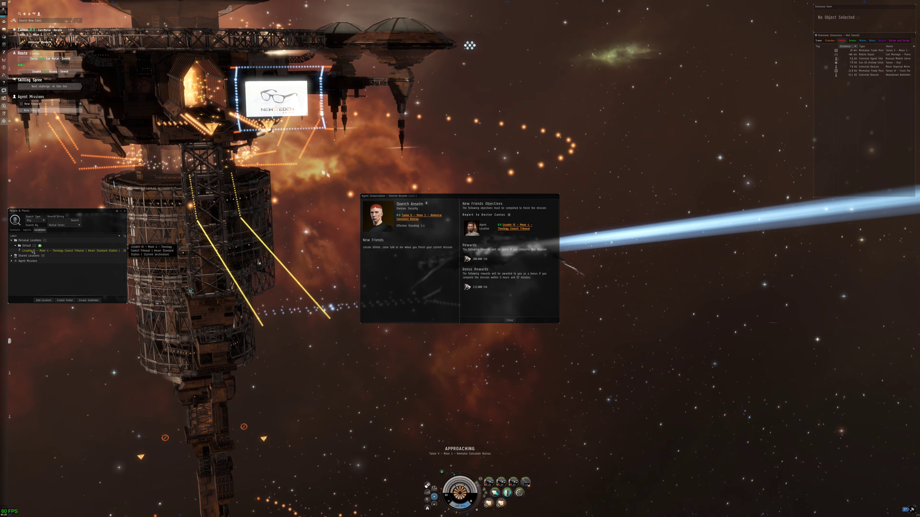
Warp to the saved Theology Council Tribunal bookmark from People & Places
{"action": "right_click", "coordinate": [31, 250]}
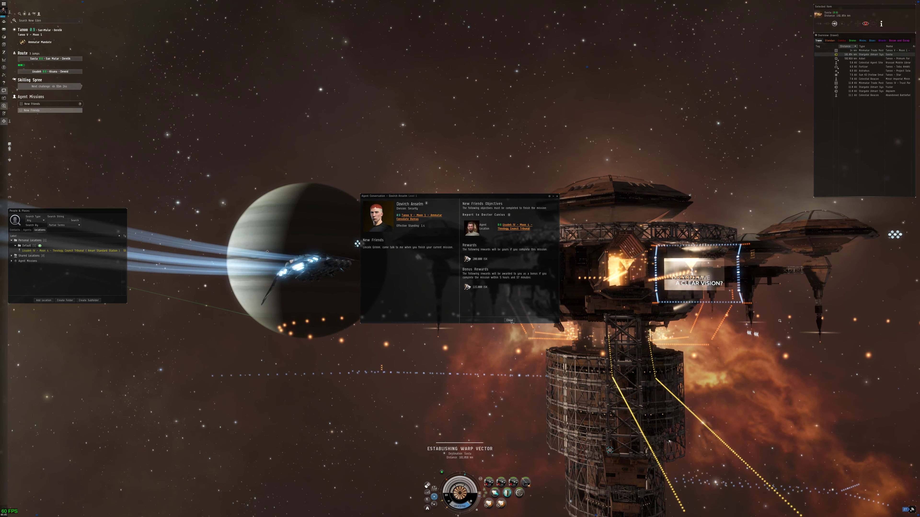
Close the New Friends agent conversation while the ship aligns for warp
{"action": "left_click", "coordinate": [509, 320]}
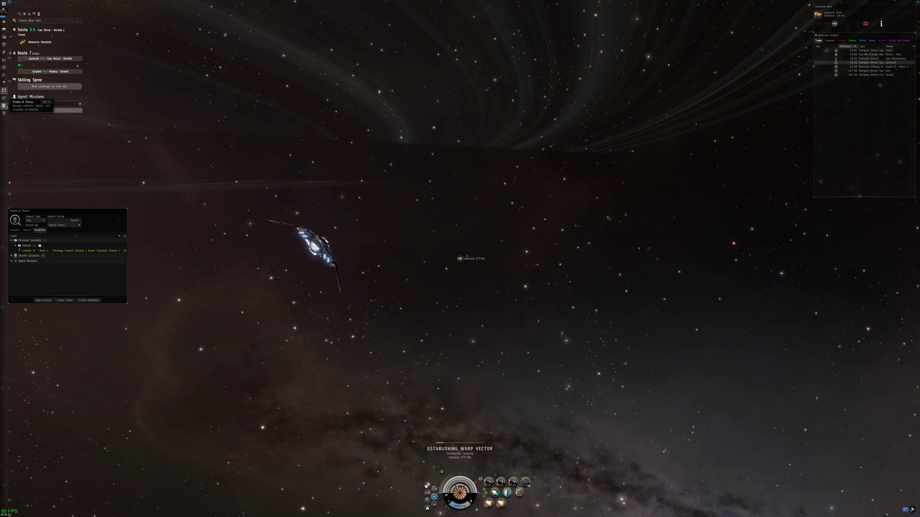
Close the People & Places and Wallet windows as the warp lands at the station
{"action": "right_click", "coordinate": [55, 251]}
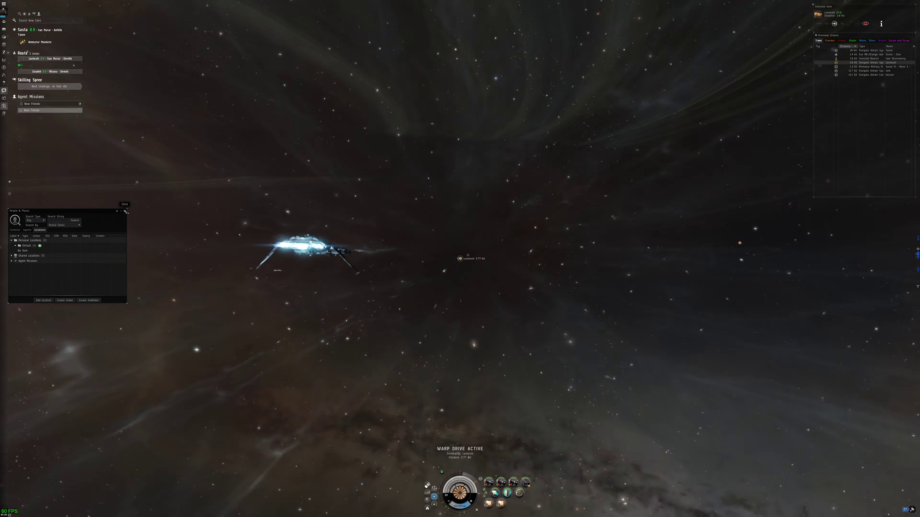
{"action": "left_click", "coordinate": [125, 211]}
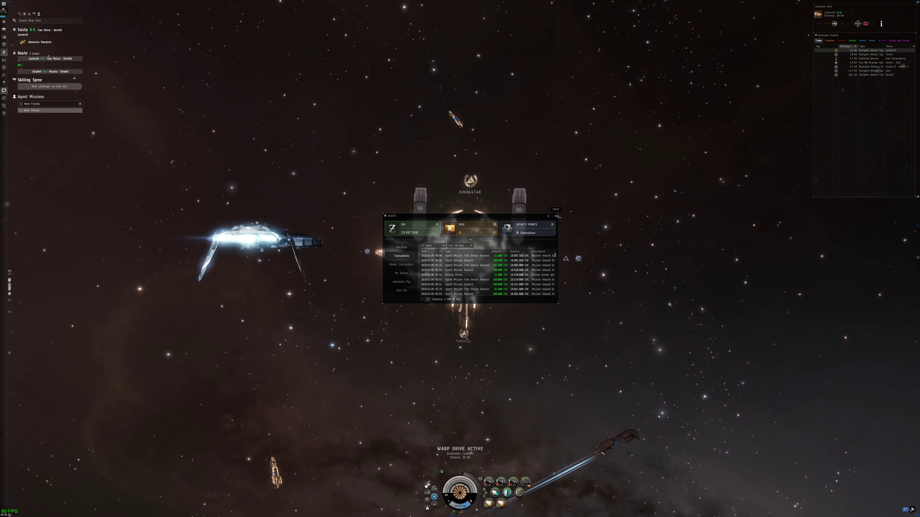
{"action": "left_click", "coordinate": [556, 216]}
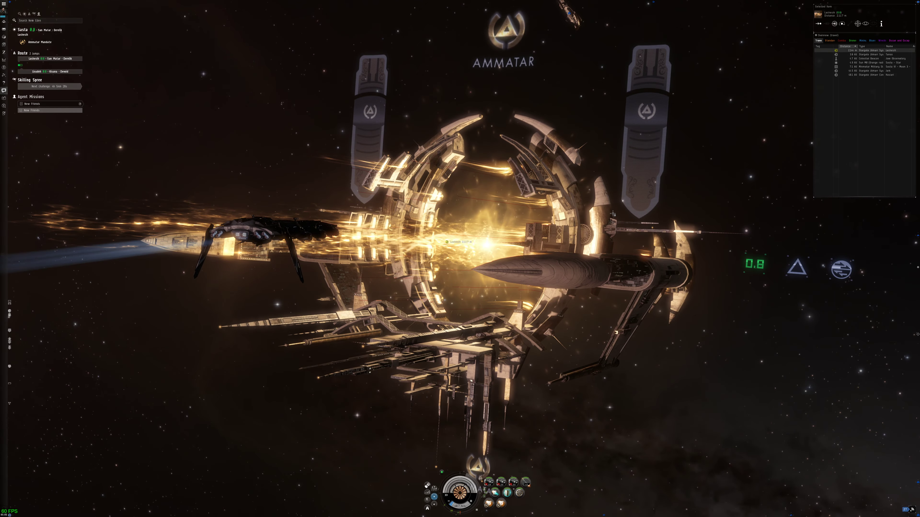